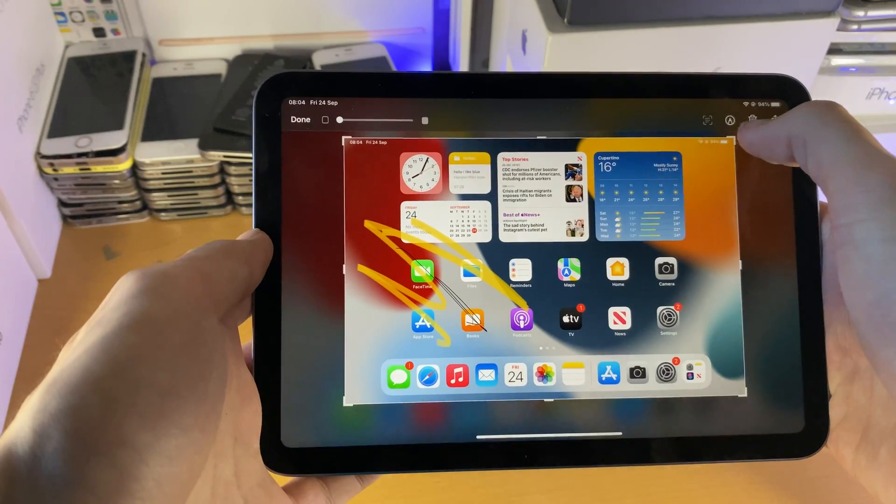
# Step: Draw loose black pen scribbles across the app icons and dock beside the yellow ones
pyautogui.click(729, 120)
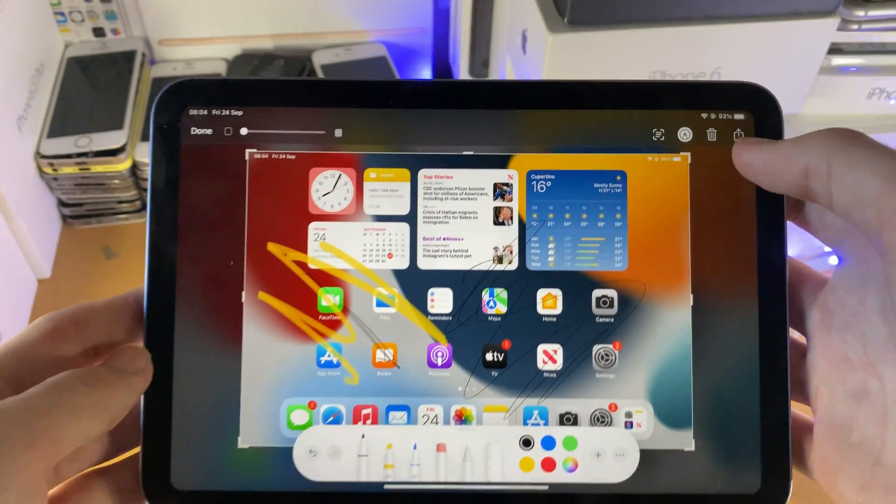
# Step: Finish the markup and save the yellow-and-black scribbled screenshot to Photos
pyautogui.click(779, 136)
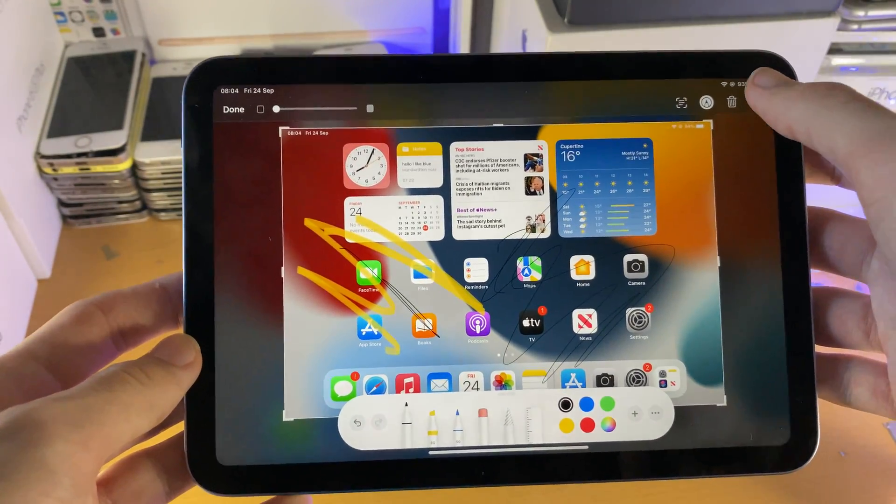
pyautogui.click(800, 107)
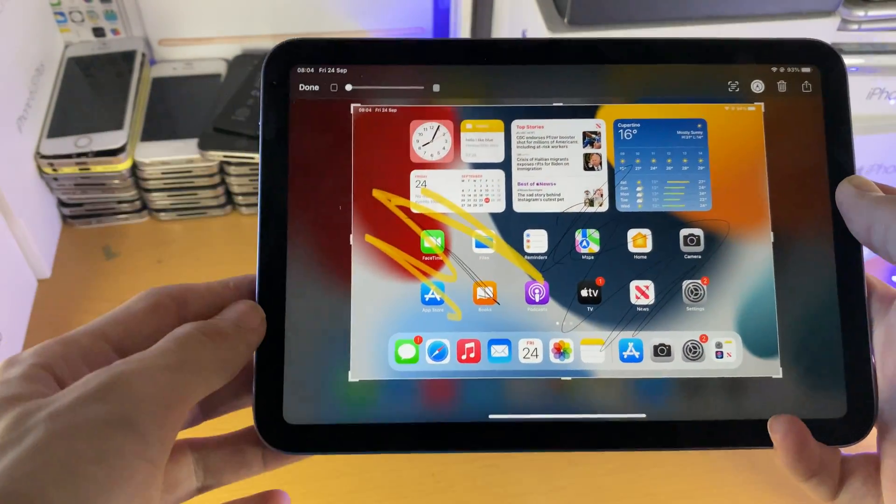
pyautogui.click(309, 87)
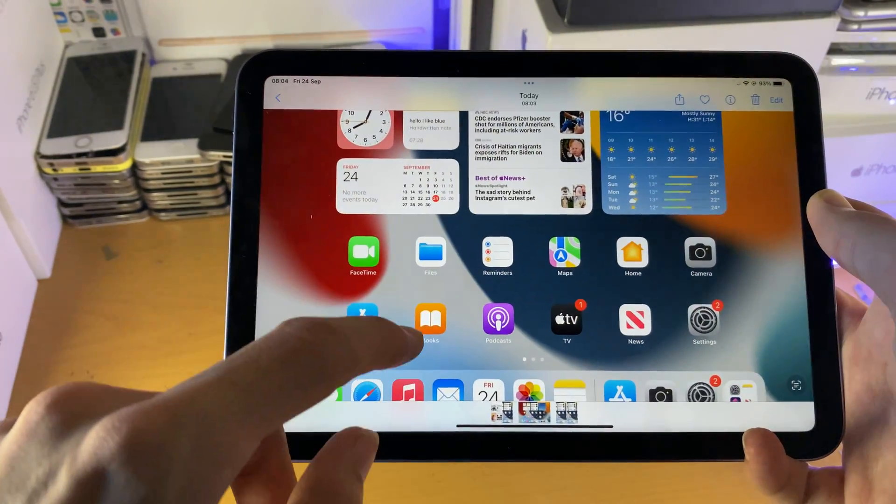